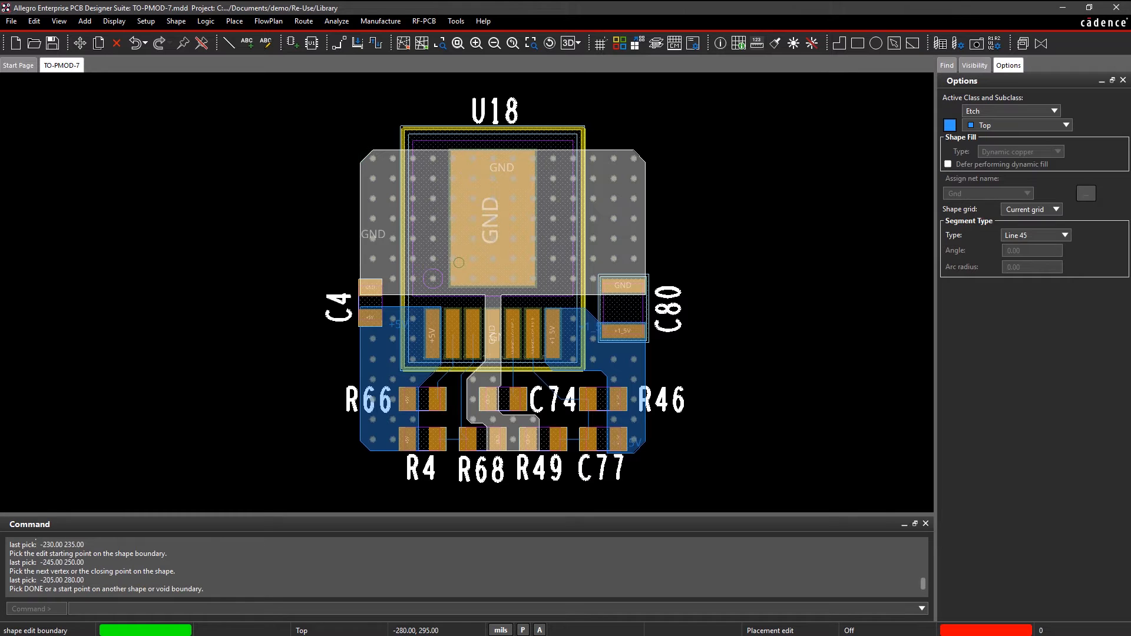
- Save the reshaped TO-PMOD-7 module, overwriting the existing module file
{"action": "left_click", "coordinate": [53, 43]}
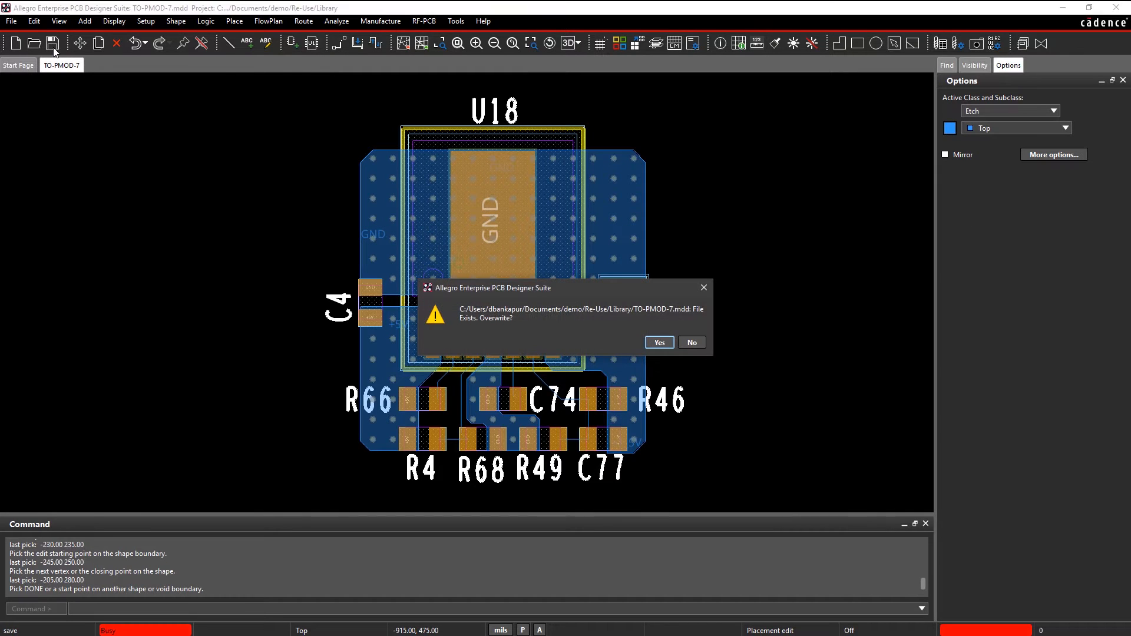
{"action": "left_click", "coordinate": [657, 343]}
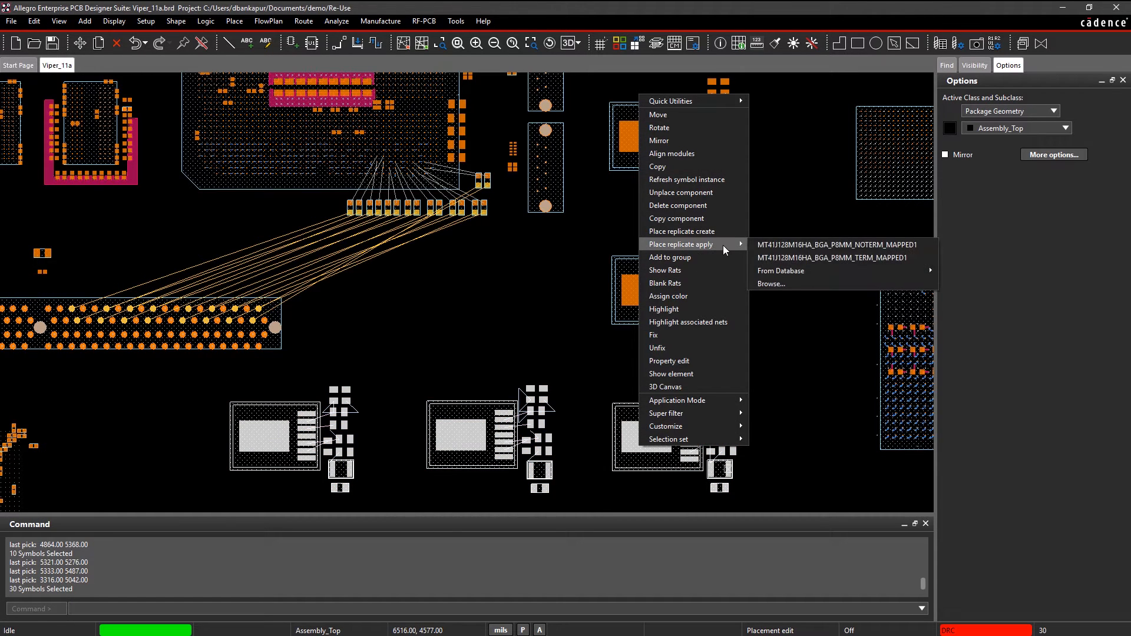
- Load TO-PMOD-7.mdd as the module for place-replicate apply on Viper_11a
{"action": "left_click", "coordinate": [772, 283]}
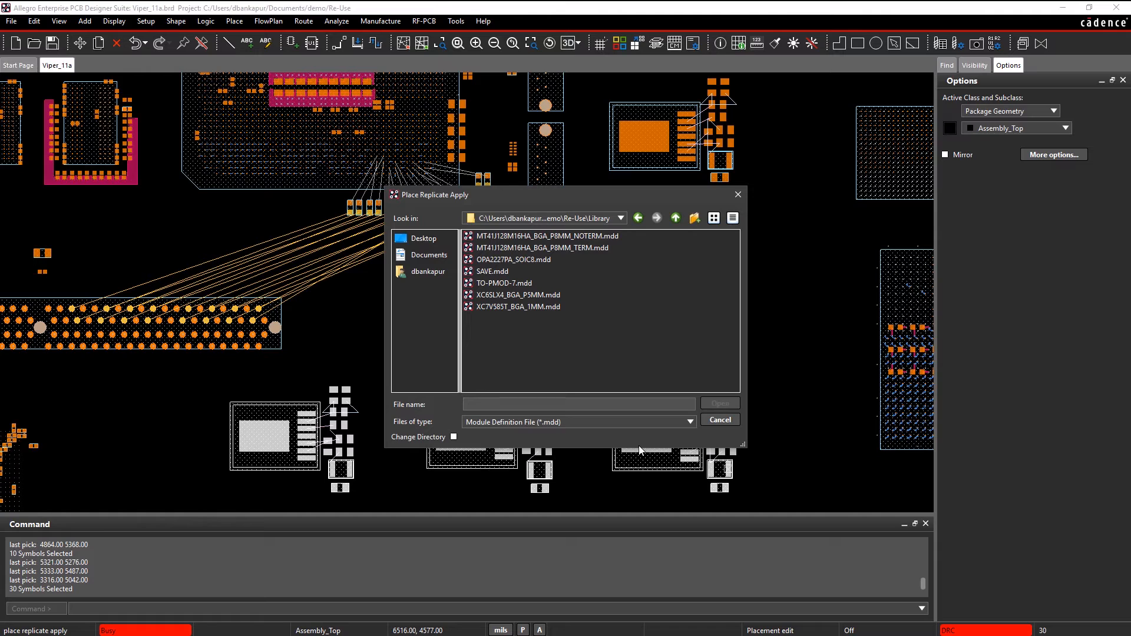
{"action": "left_click", "coordinate": [504, 282]}
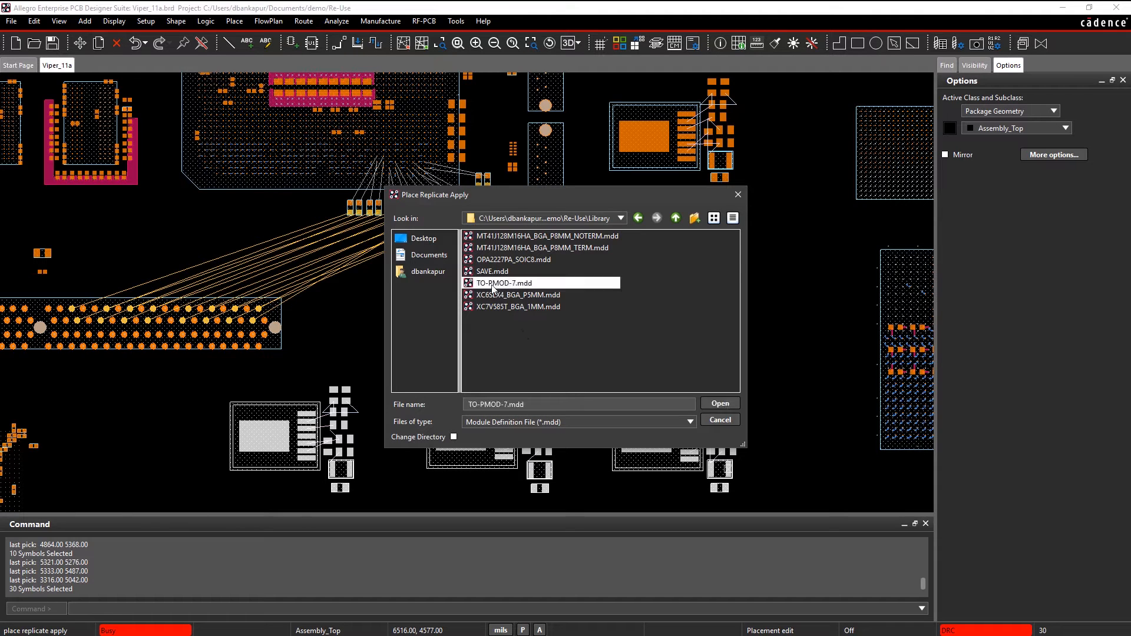
{"action": "left_click", "coordinate": [719, 403]}
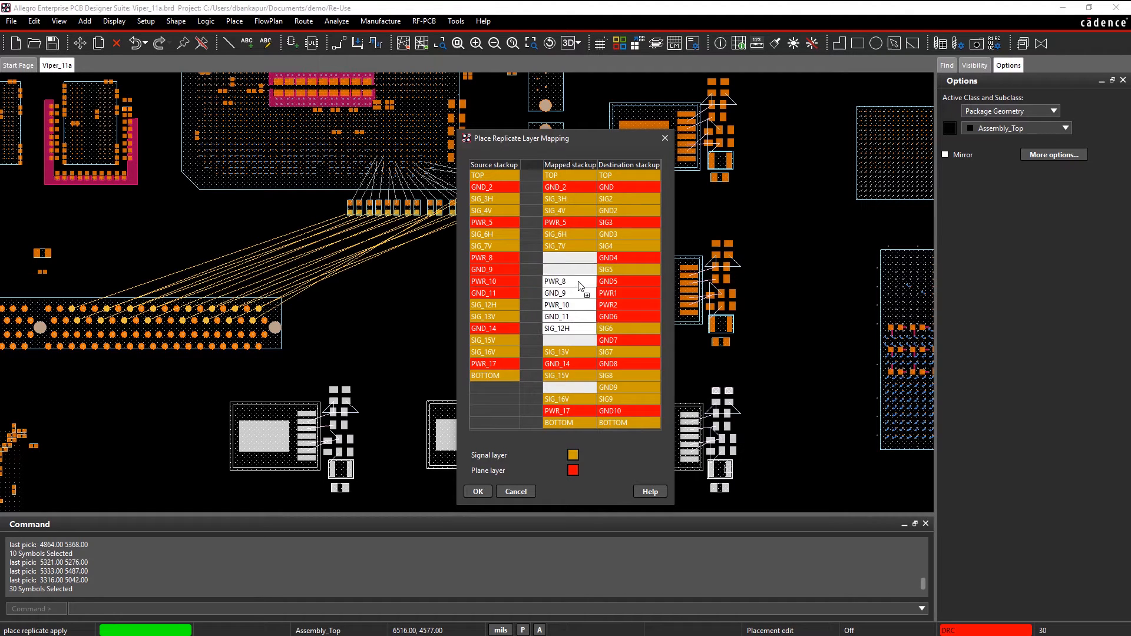
- Accept the module's layer mapping and import the demo.tcfx technology file into Constraint Manager
{"action": "left_click", "coordinate": [476, 492]}
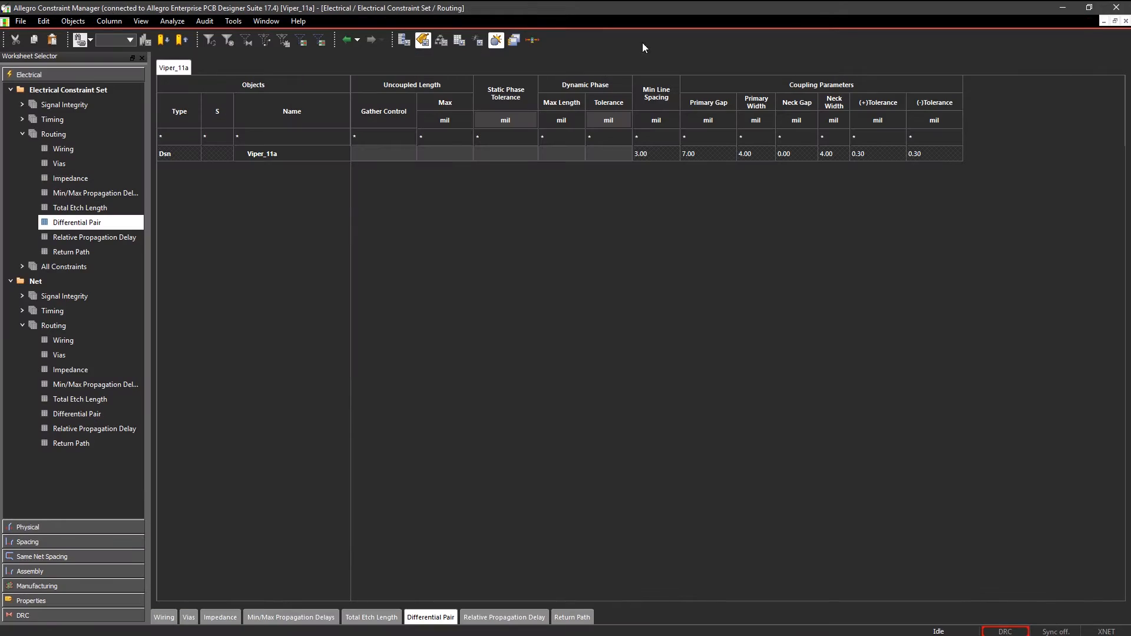
{"action": "left_click", "coordinate": [20, 20]}
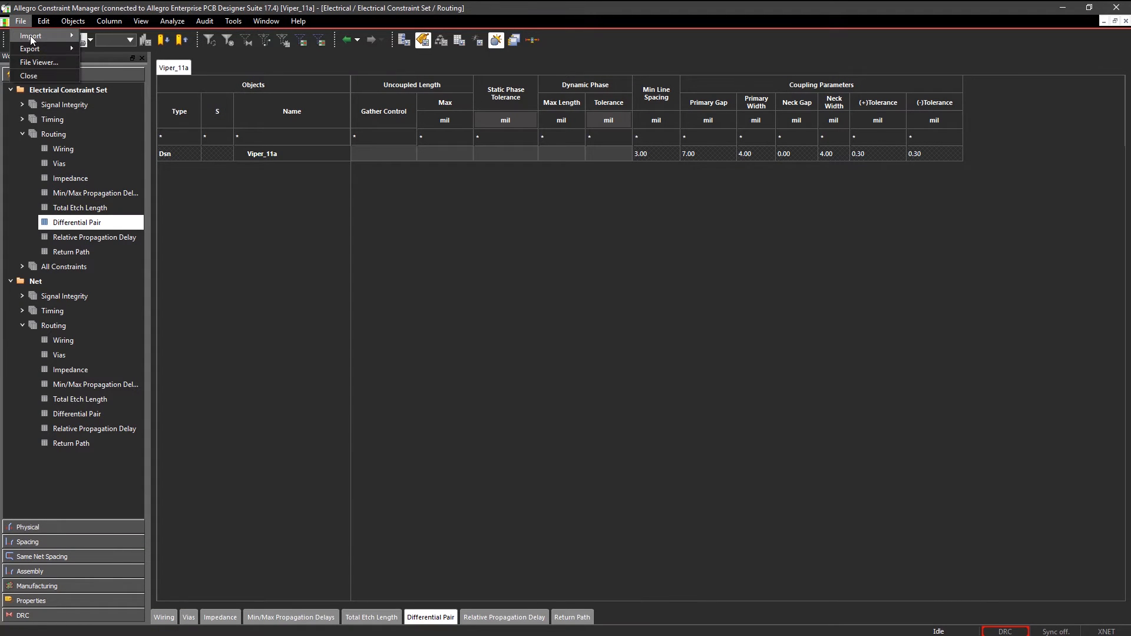
{"action": "left_click", "coordinate": [31, 35]}
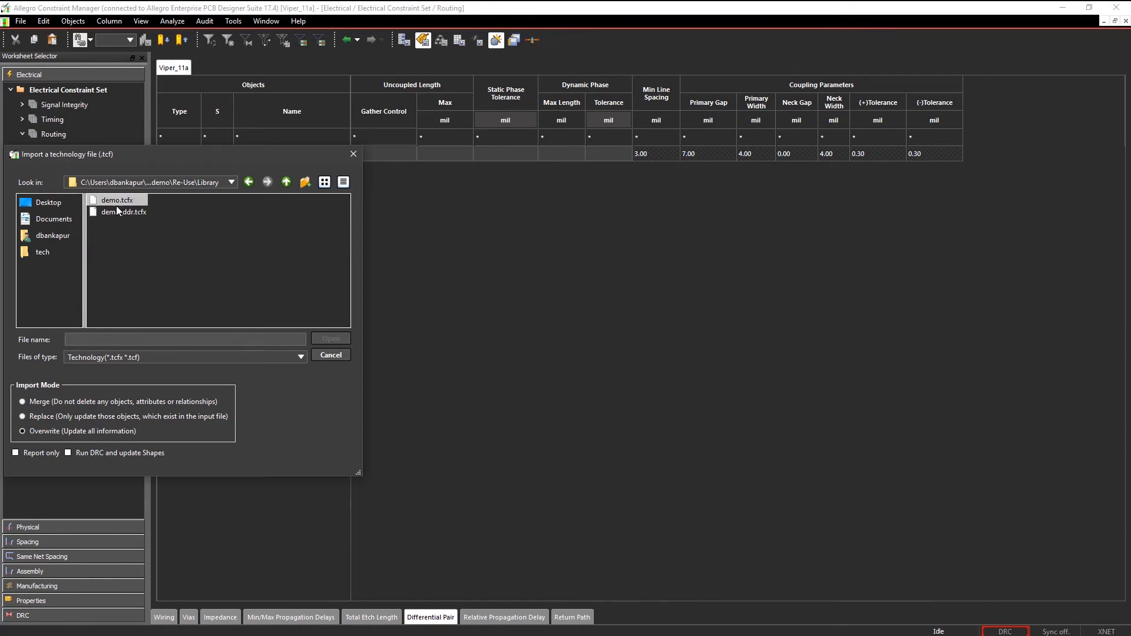
{"action": "left_click", "coordinate": [330, 355]}
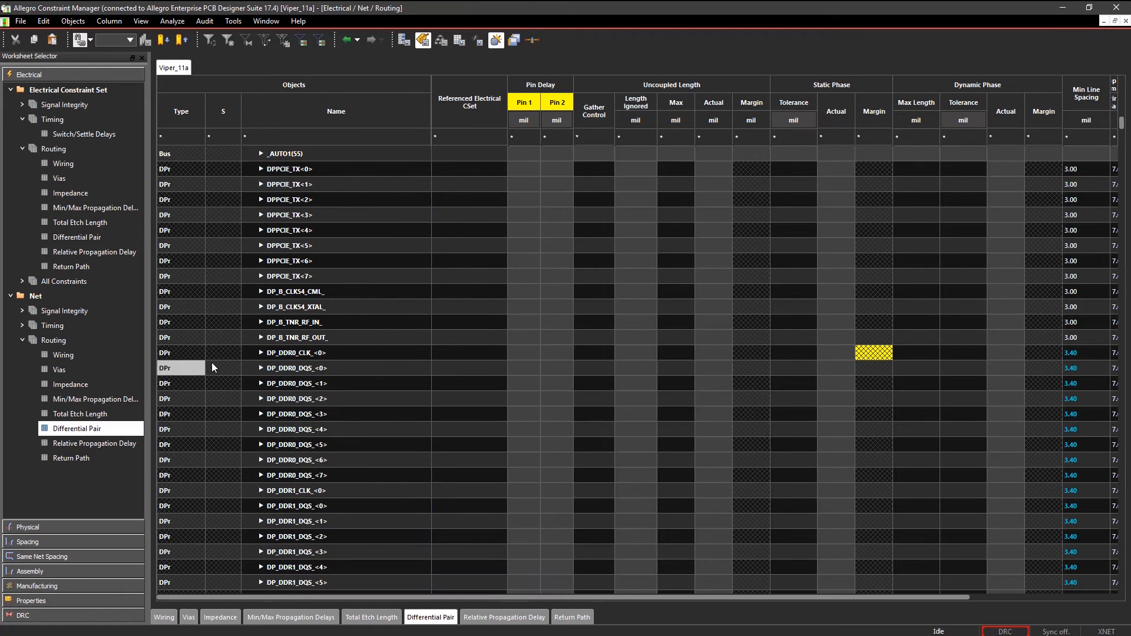
- Set the Referenced Electrical CSet of DPPCIE_TX<0>–<7> to DDR3_DP_TERM
{"action": "left_click", "coordinate": [467, 169]}
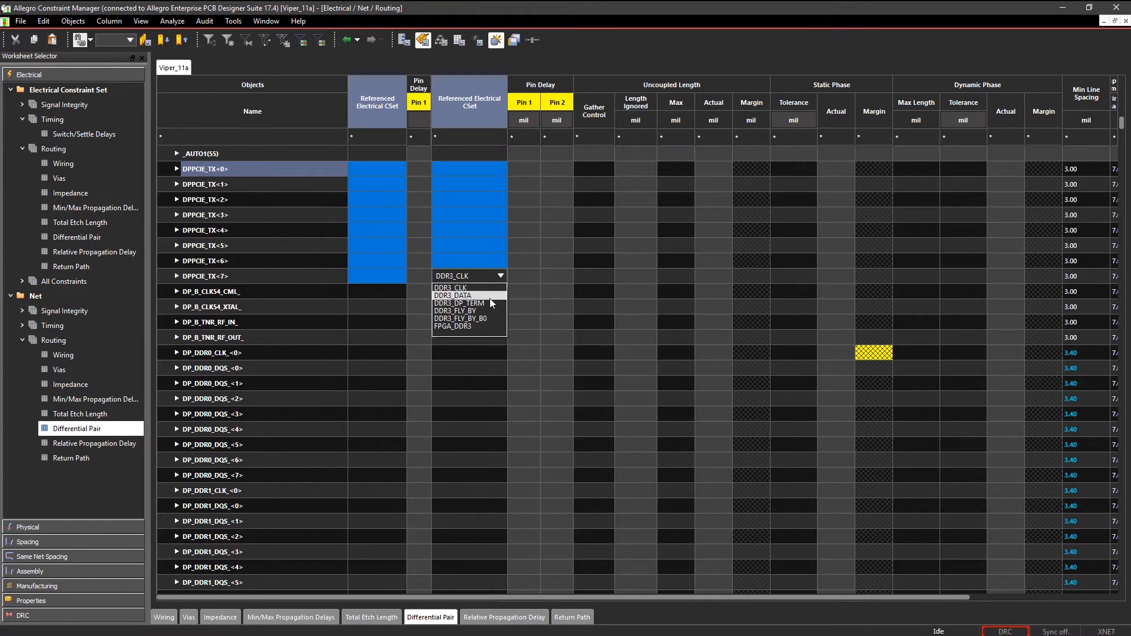
{"action": "left_click", "coordinate": [456, 303]}
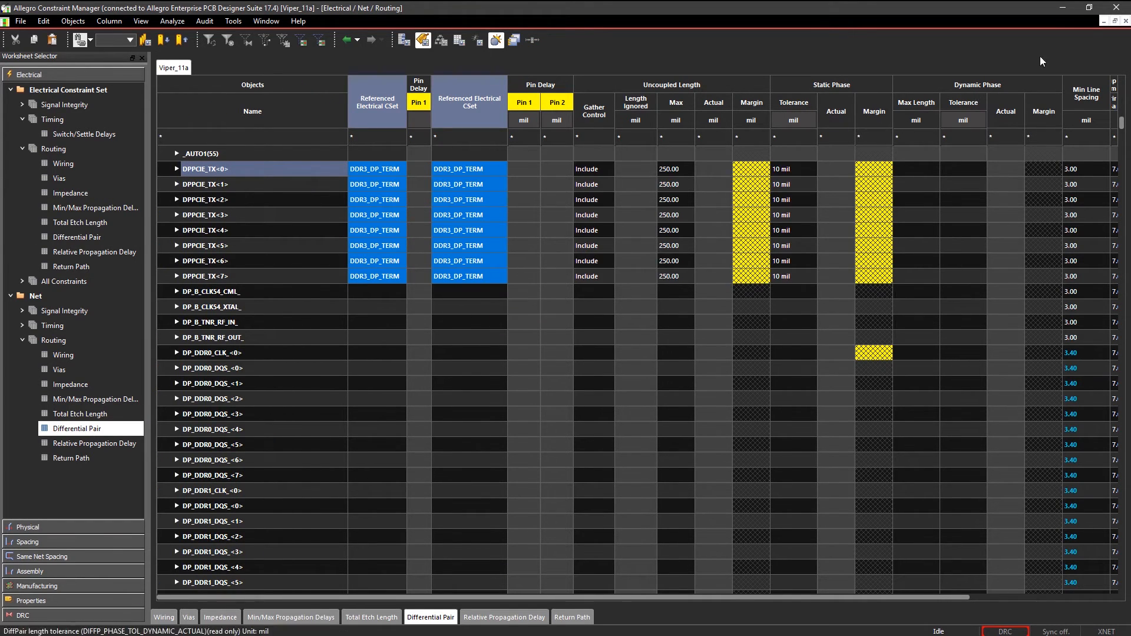